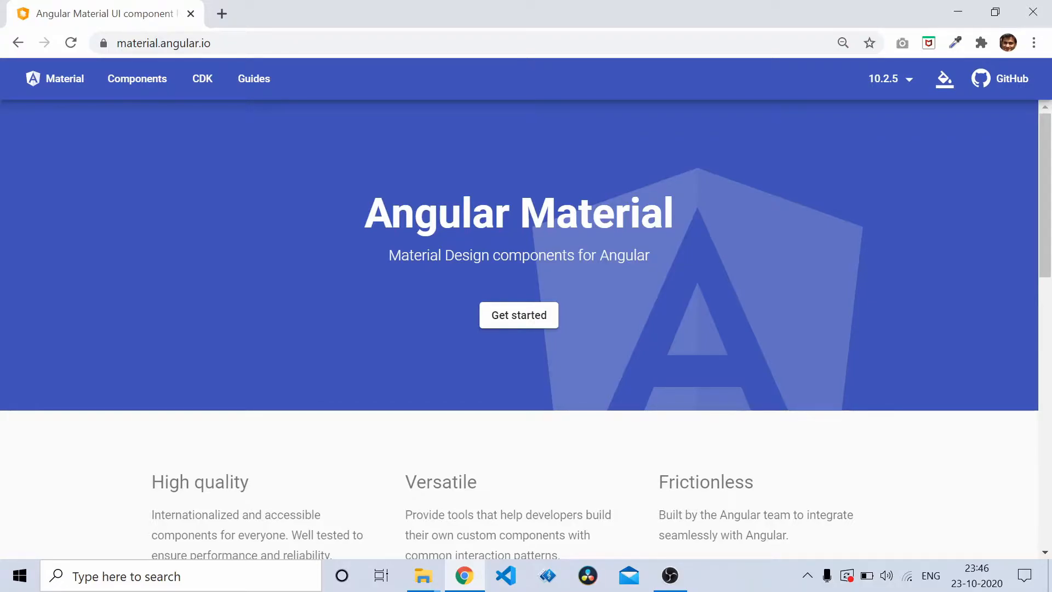
# - Create the Angular project 'reactive' with ng new, no routing and CSS stylesheets
pyautogui.click(505, 576)
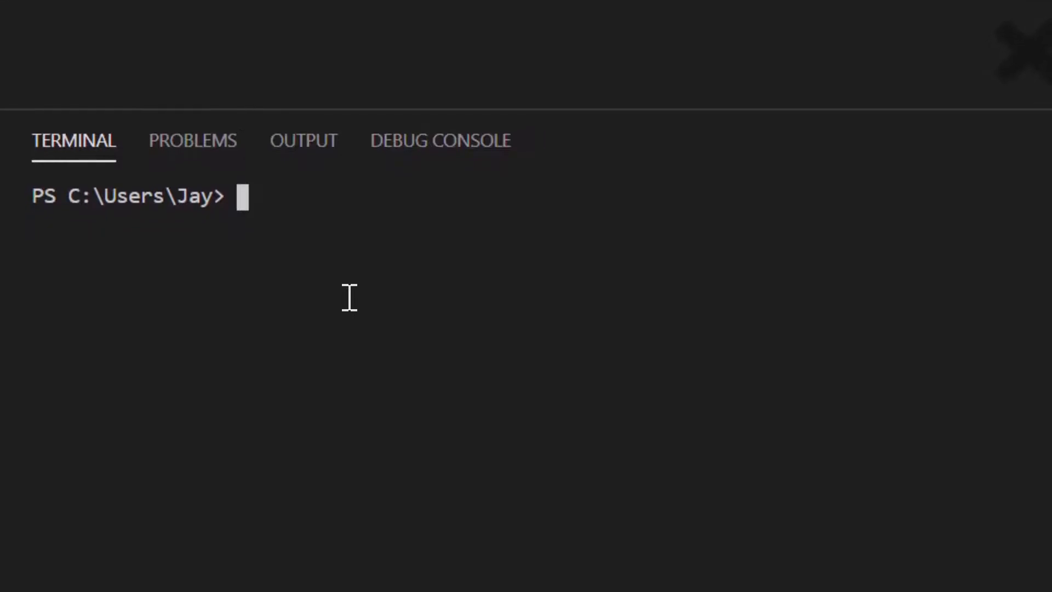
pyautogui.write('ng new')
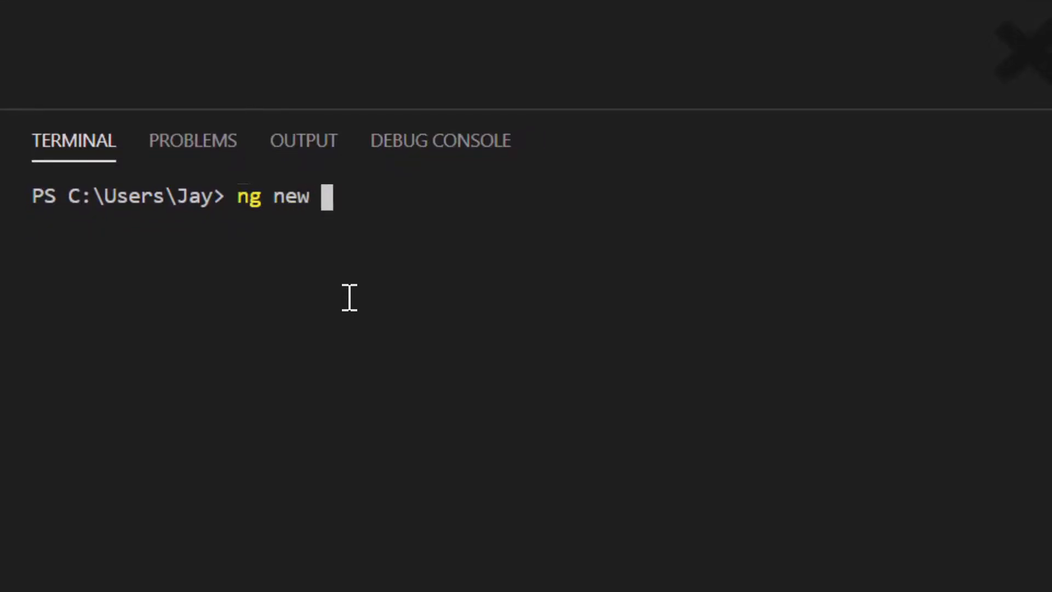
pyautogui.write('reactive')
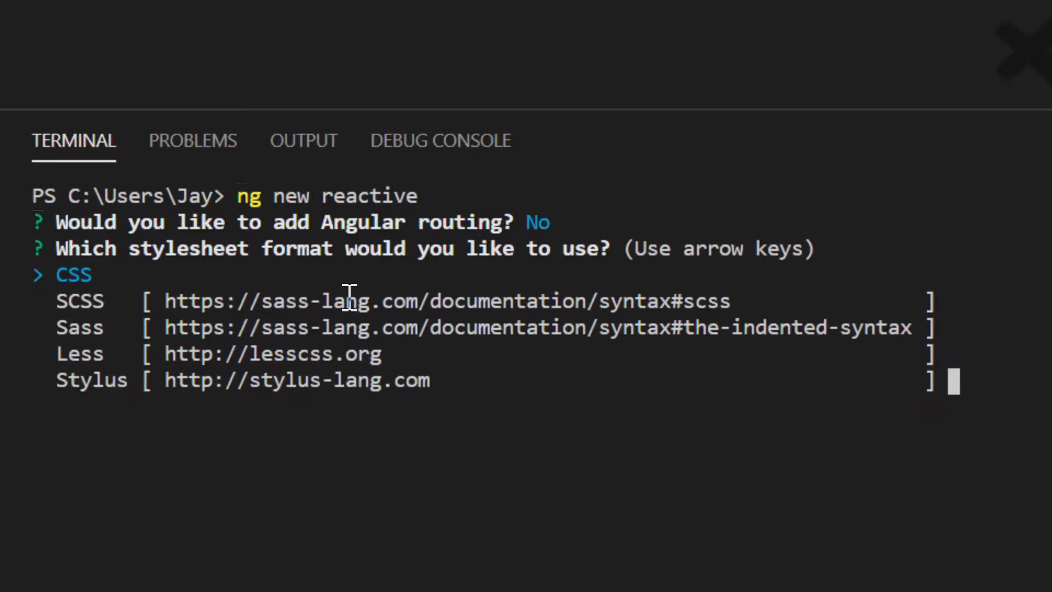
pyautogui.press('enter')
pyautogui.write('cd .\\reactive\\')
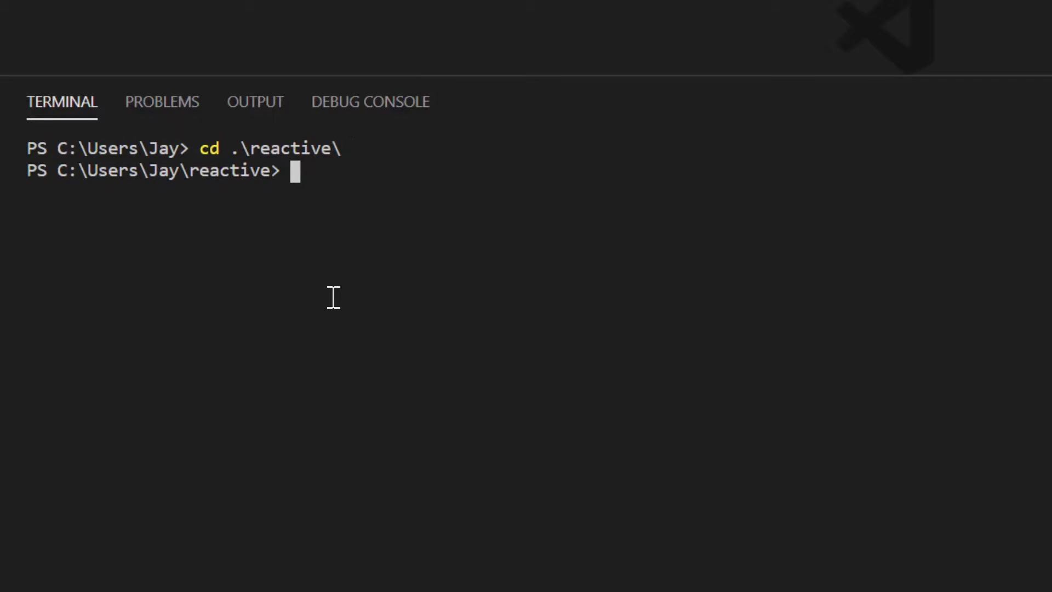
# - Start the dev server with npm start so reactive runs at localhost:4200
pyautogui.write('npm start')
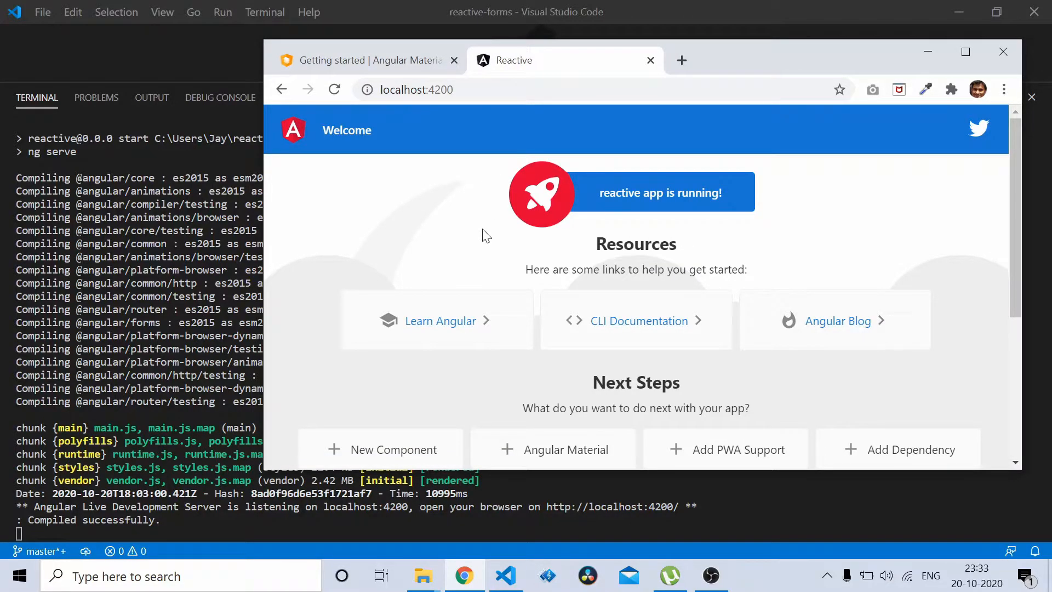
pyautogui.click(1003, 51)
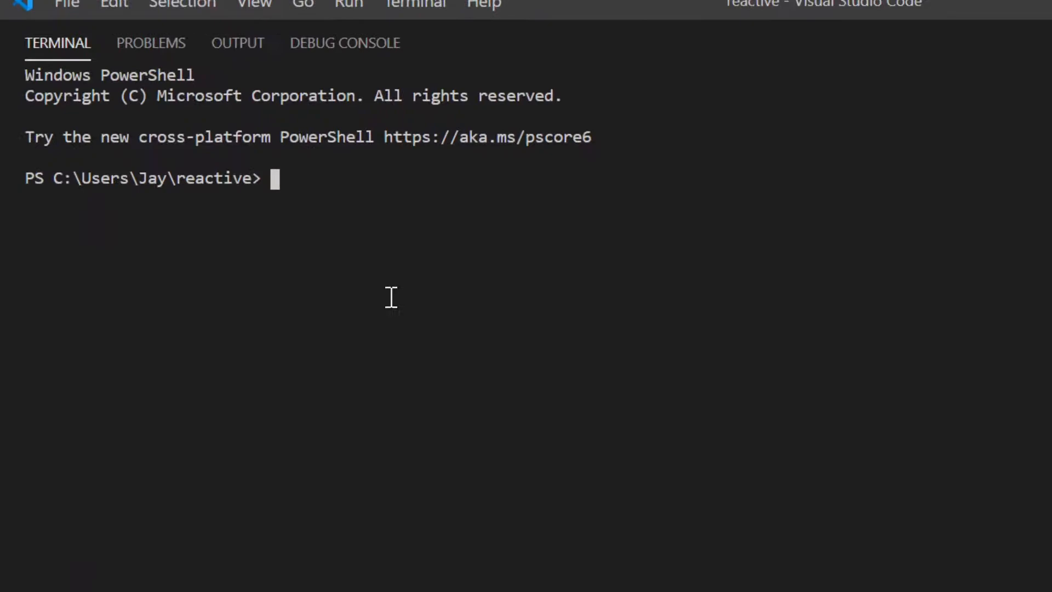
pyautogui.write('ng')
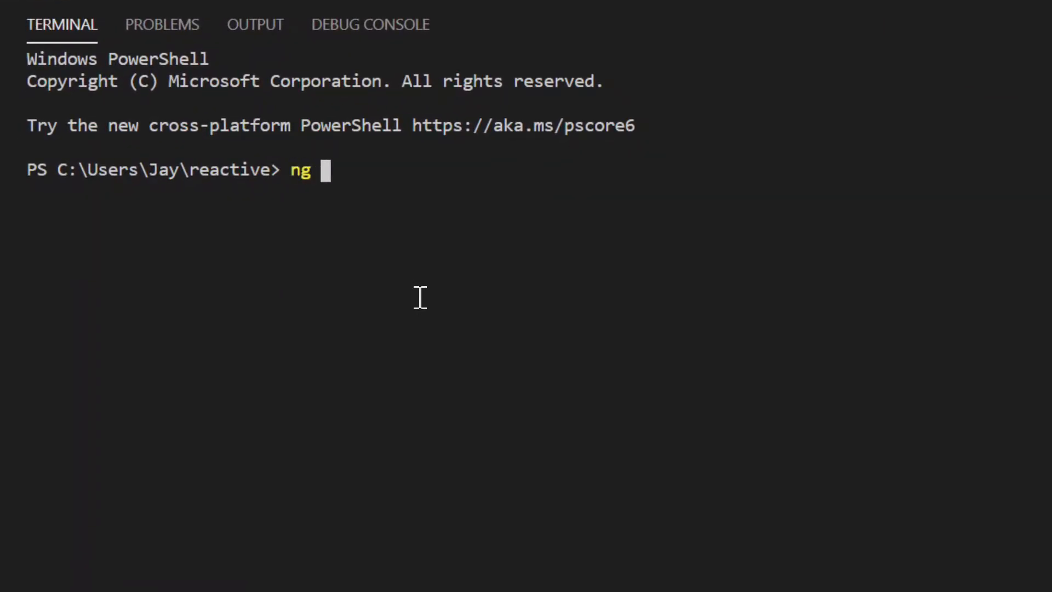
pyautogui.write('npm start')
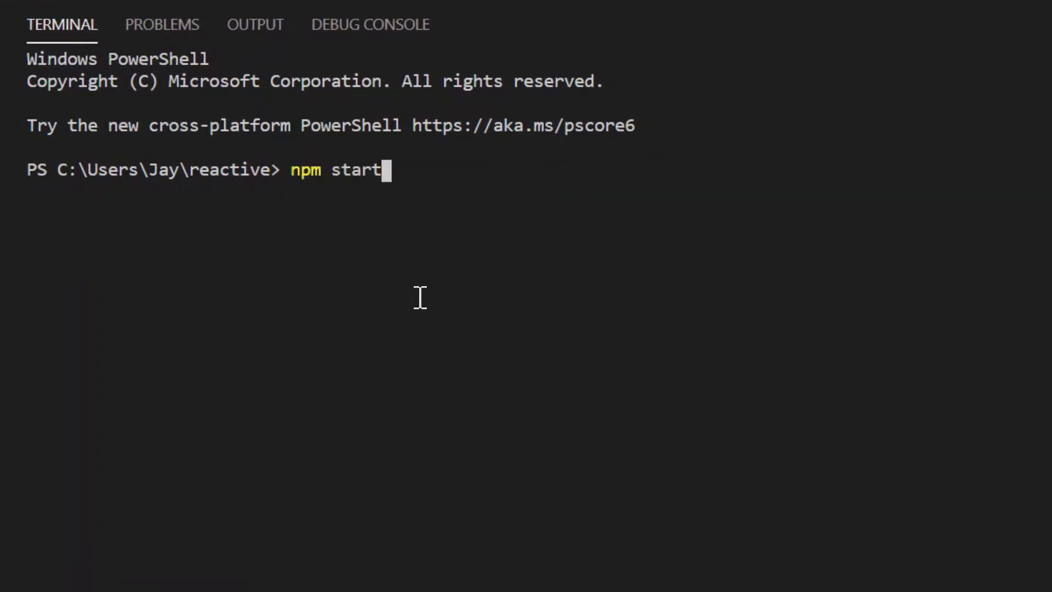
pyautogui.write('ng add @angular/material')
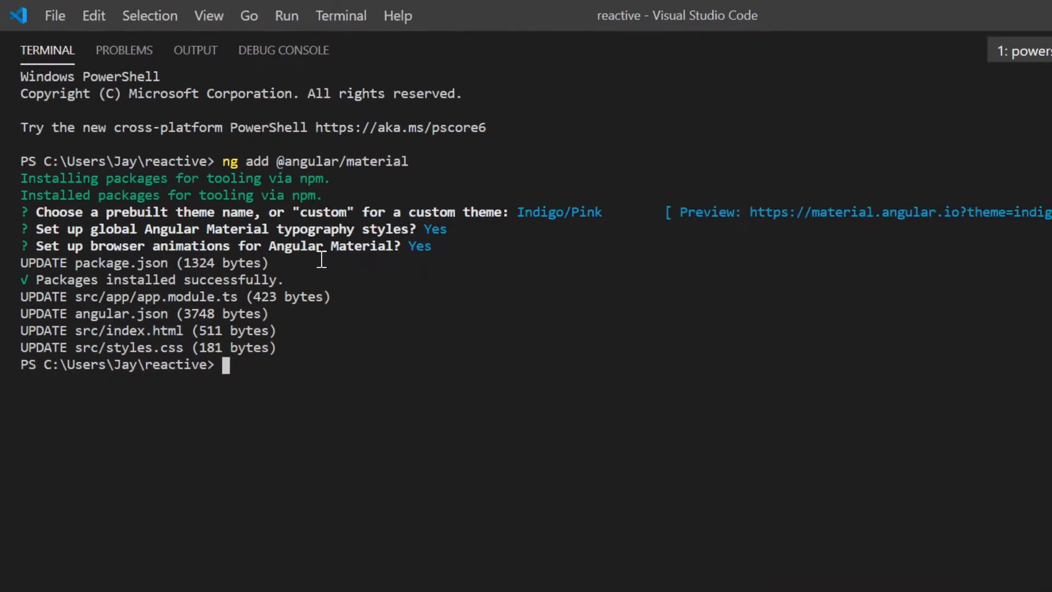
# - Check the default welcome page at localhost:4200 and return to the editor
pyautogui.click(997, 14)
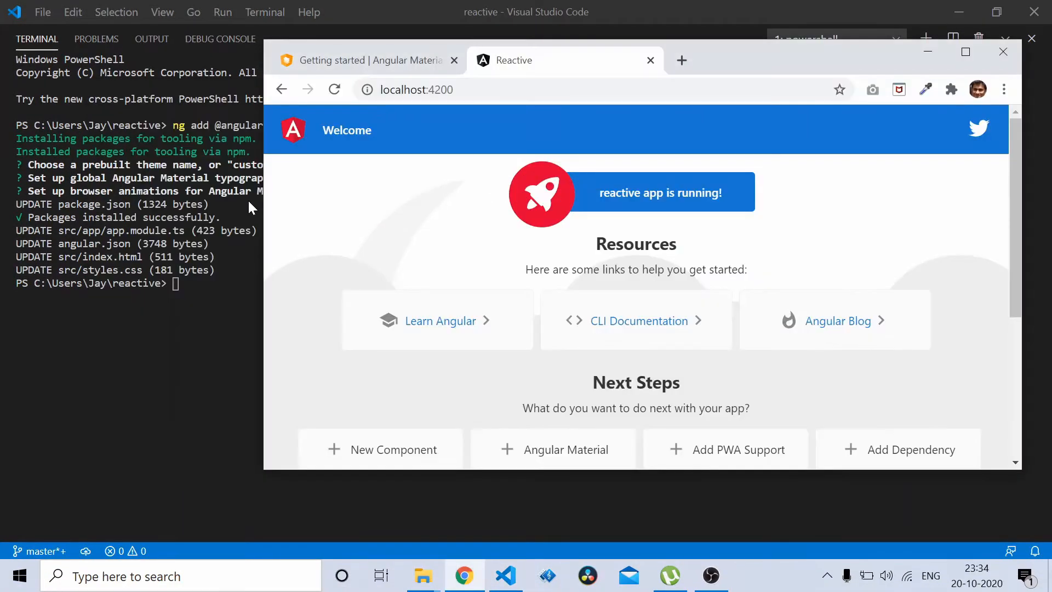
pyautogui.click(362, 59)
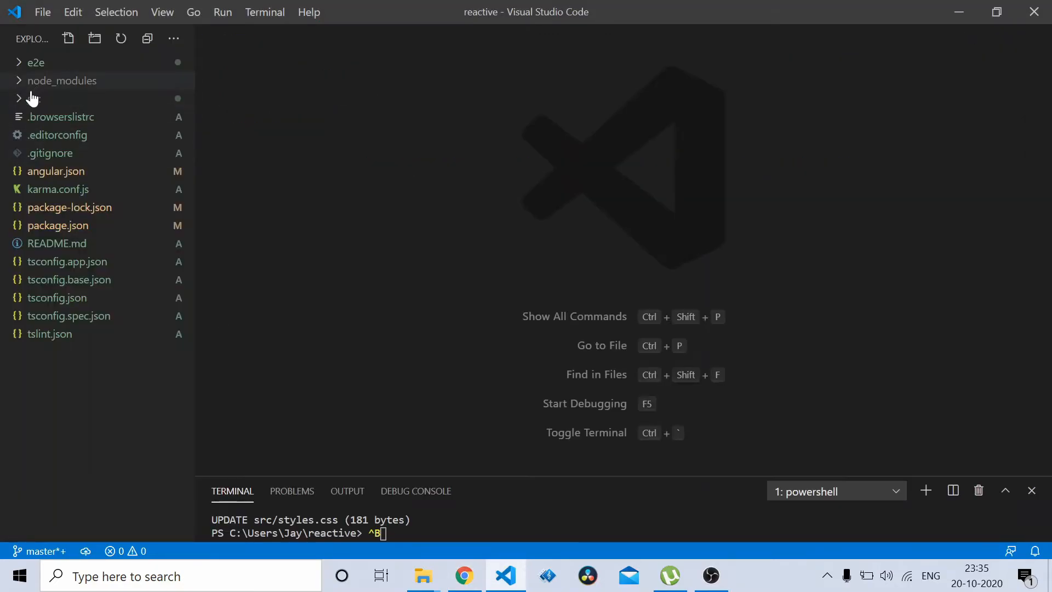
# - Clear the placeholder template from app.component.html and save it
pyautogui.click(34, 99)
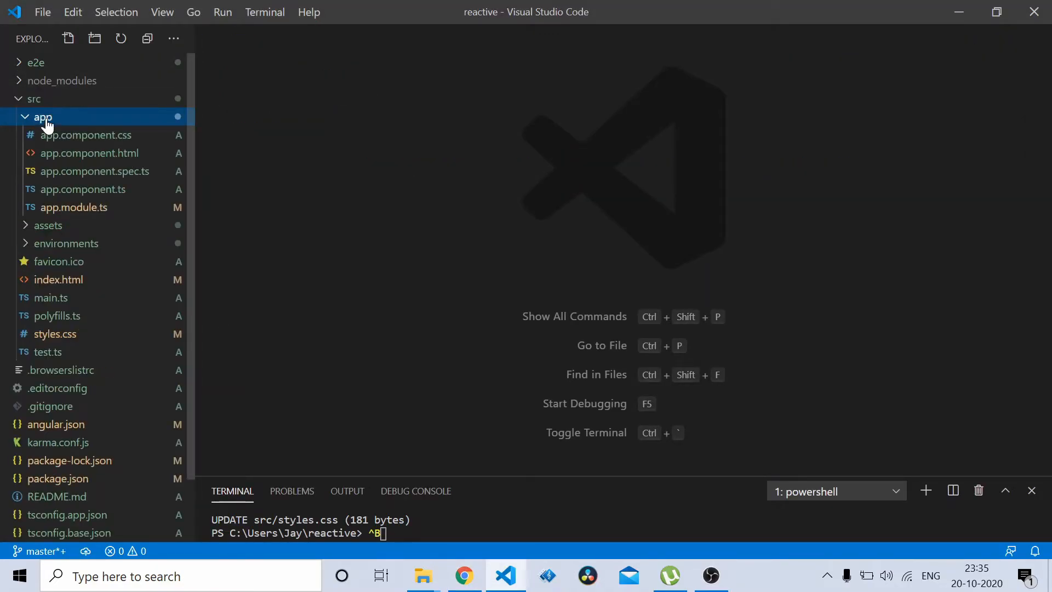
pyautogui.click(89, 153)
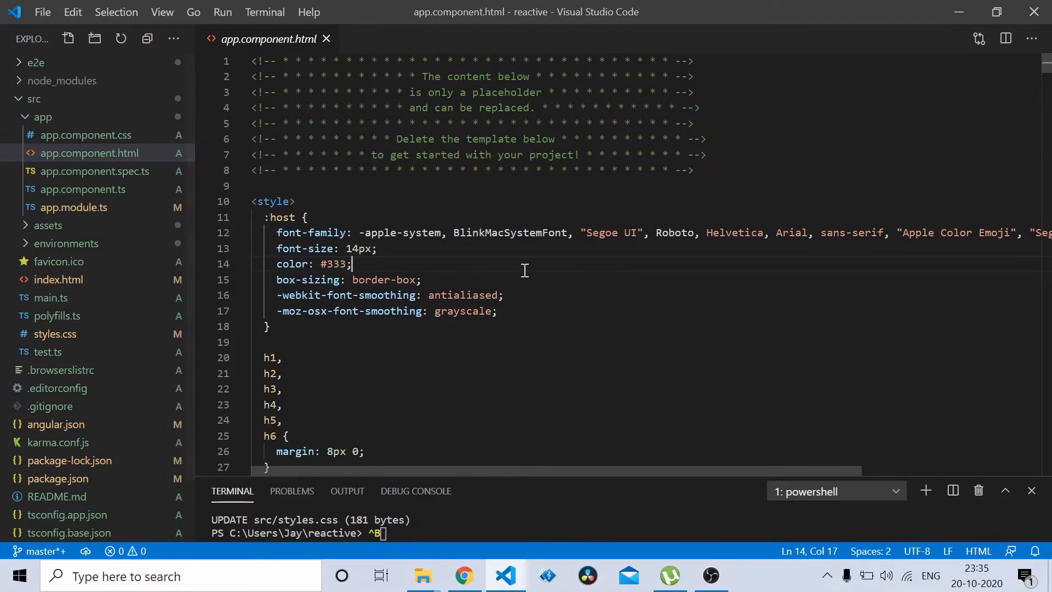
pyautogui.press('Ctrl+a')
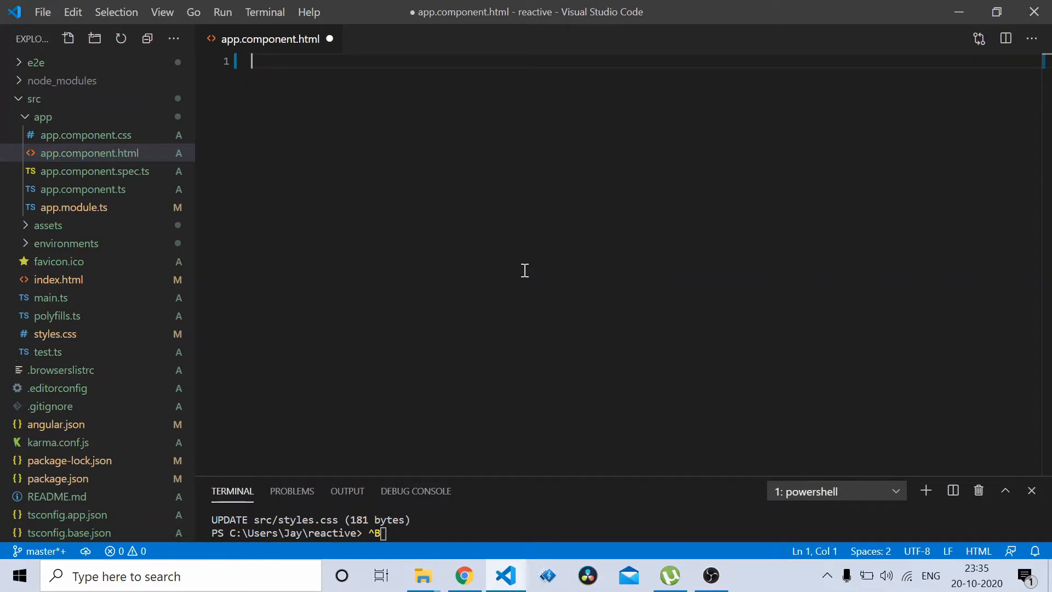
pyautogui.press('ctrl+s')
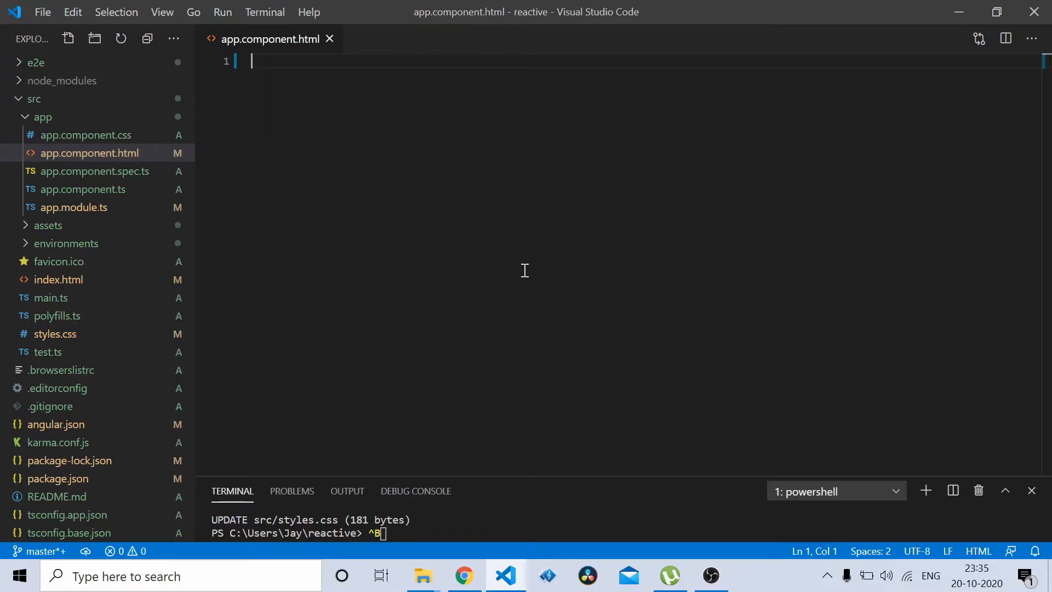
pyautogui.moveTo(420, 267)
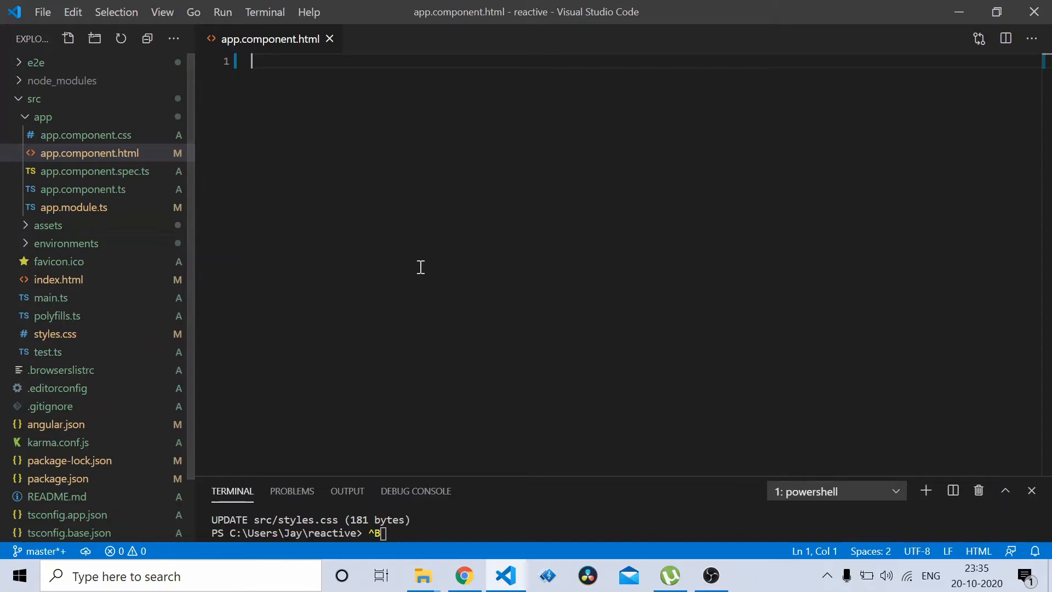
pyautogui.moveTo(70, 228)
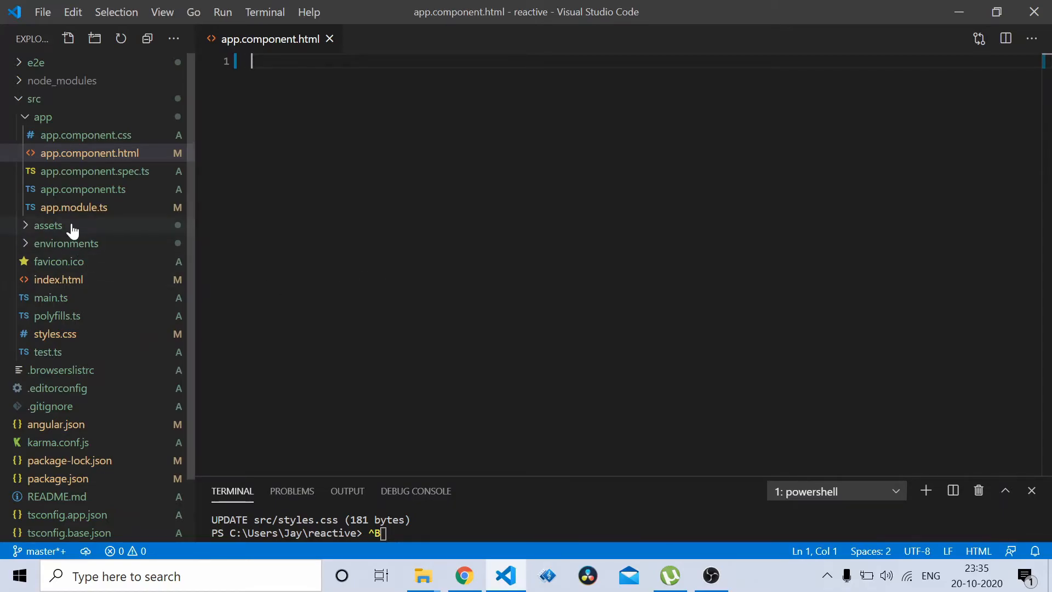
pyautogui.click(73, 207)
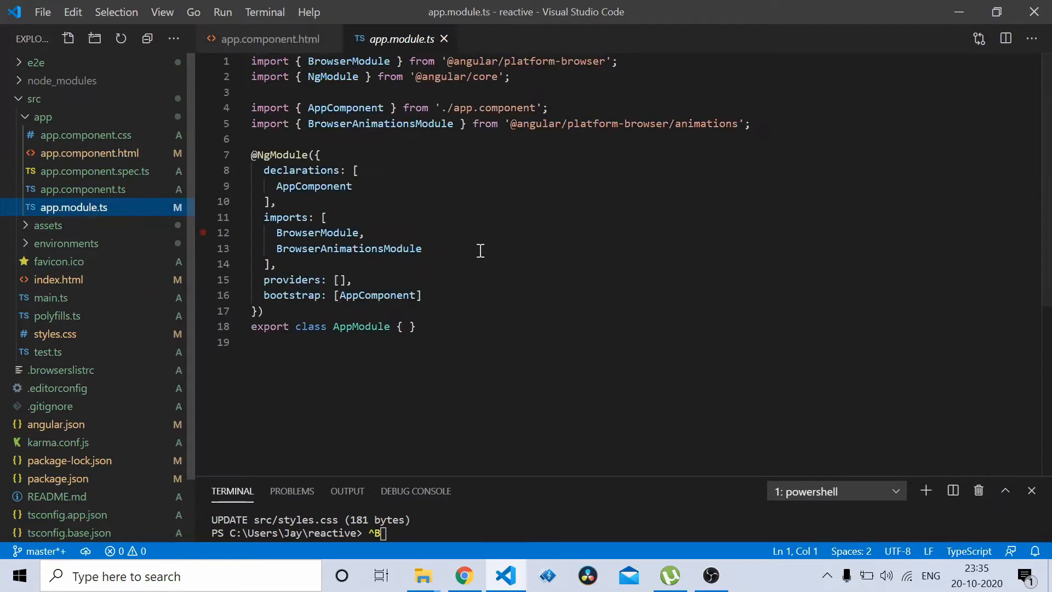
pyautogui.press('Enter')
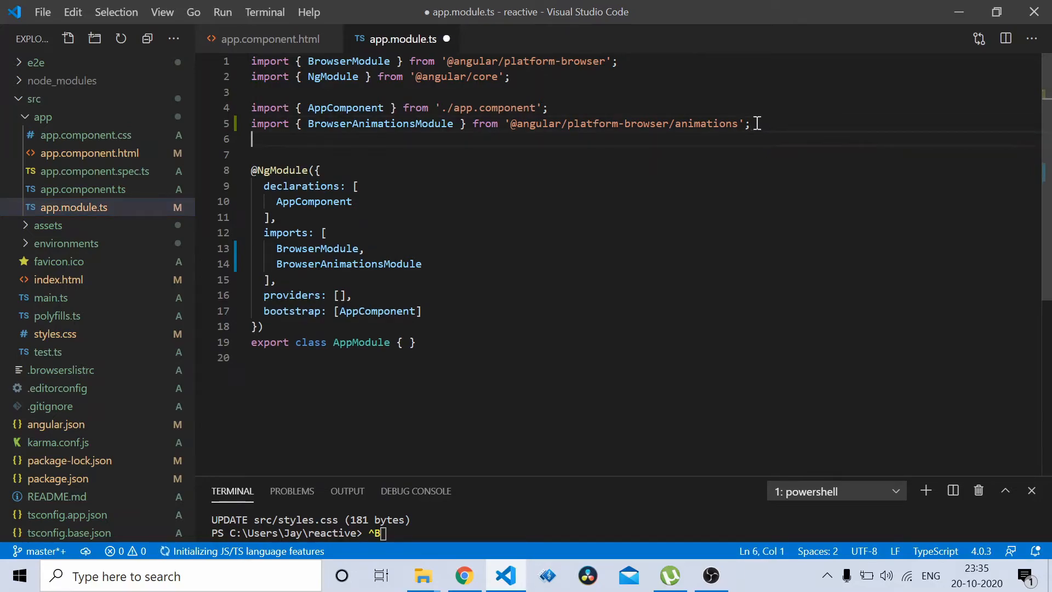
pyautogui.write("import { MatSliderModule } from '@angular/material/slider';")
pyautogui.click(647, 264)
pyautogui.write(',')
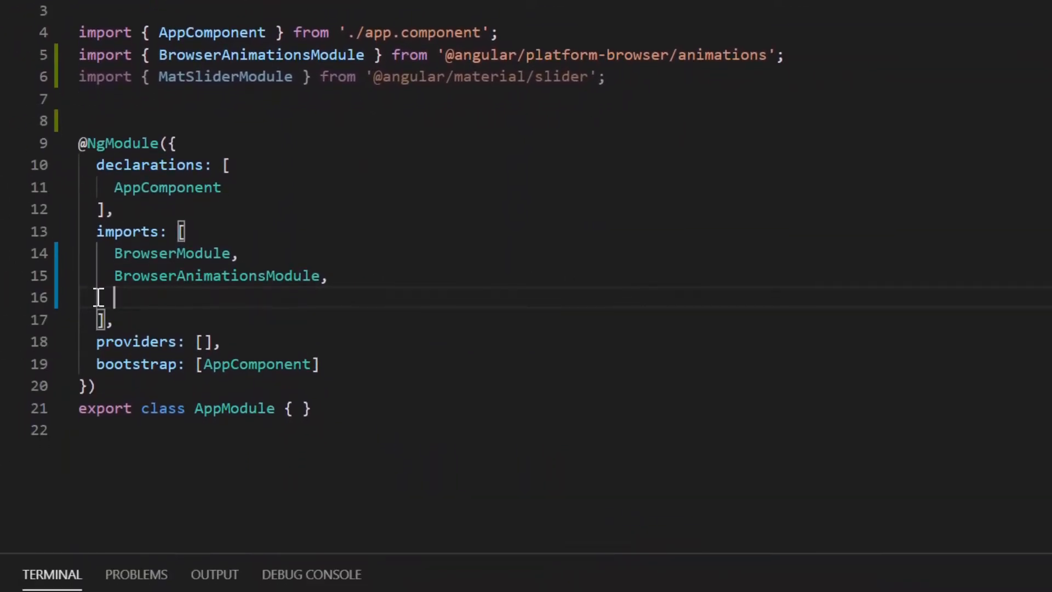
pyautogui.write('MatSliderModule')
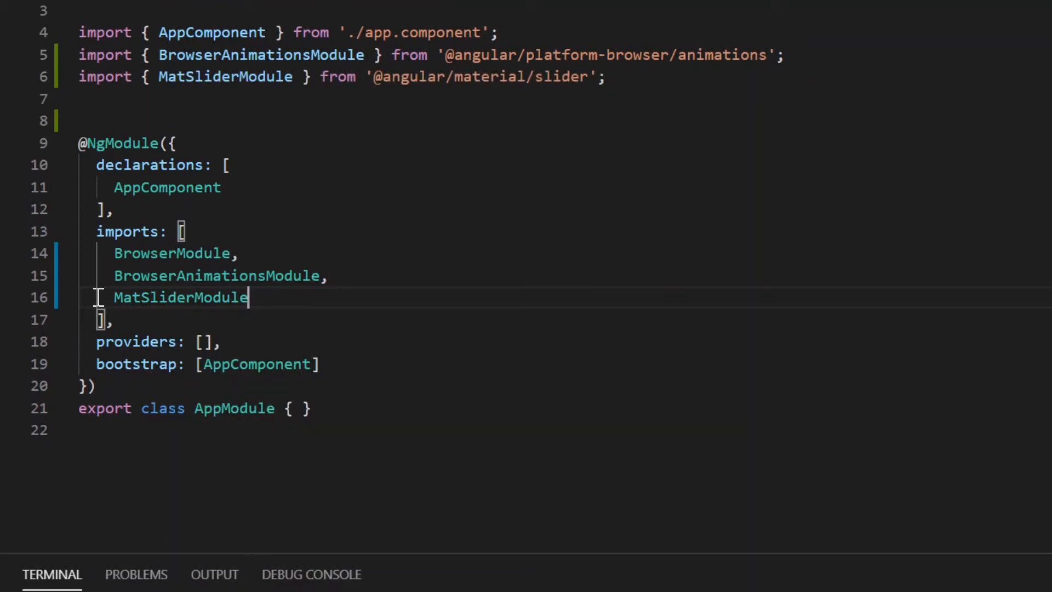
pyautogui.press('Alt+Tab')
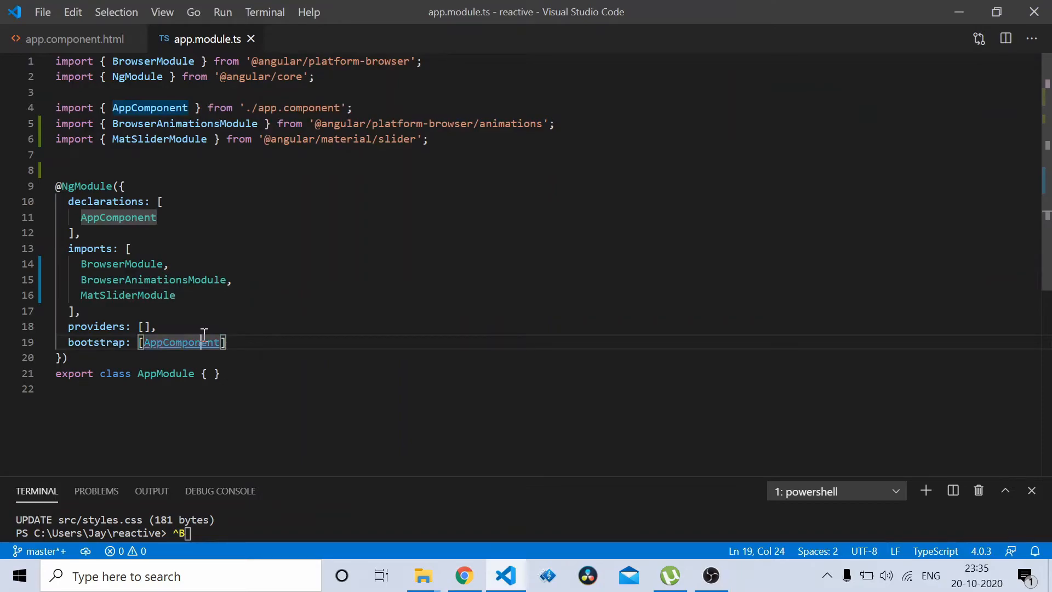
pyautogui.click(73, 39)
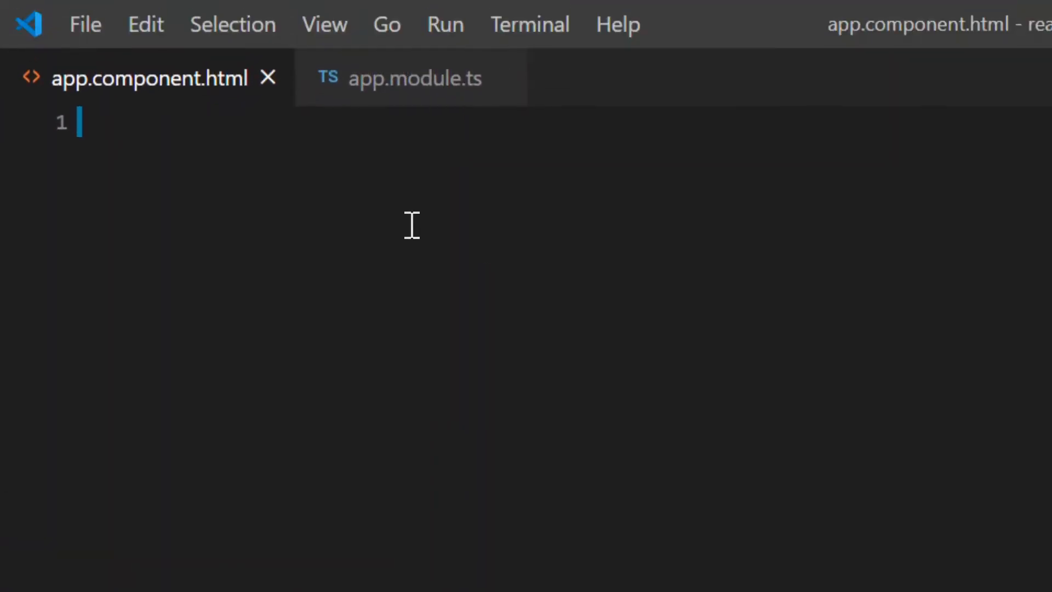
# - Add <mat-slider min="1" max="100" step="1" value="1"> to app.component.html and save
pyautogui.write('<mat-slider min="1" max="100" step="1" value="1"></mat-slider>')
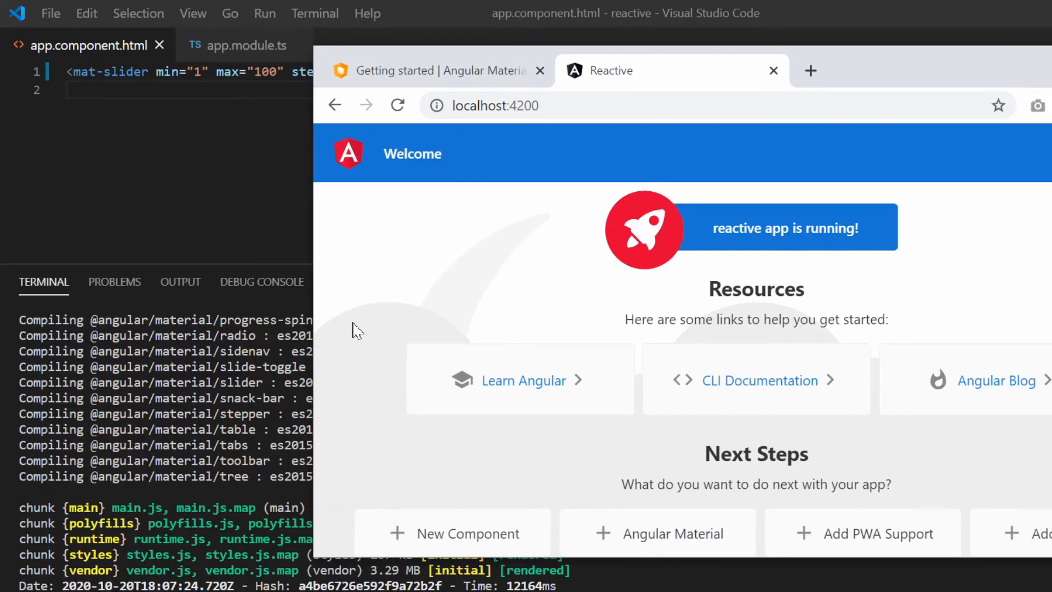
pyautogui.moveTo(520, 281)
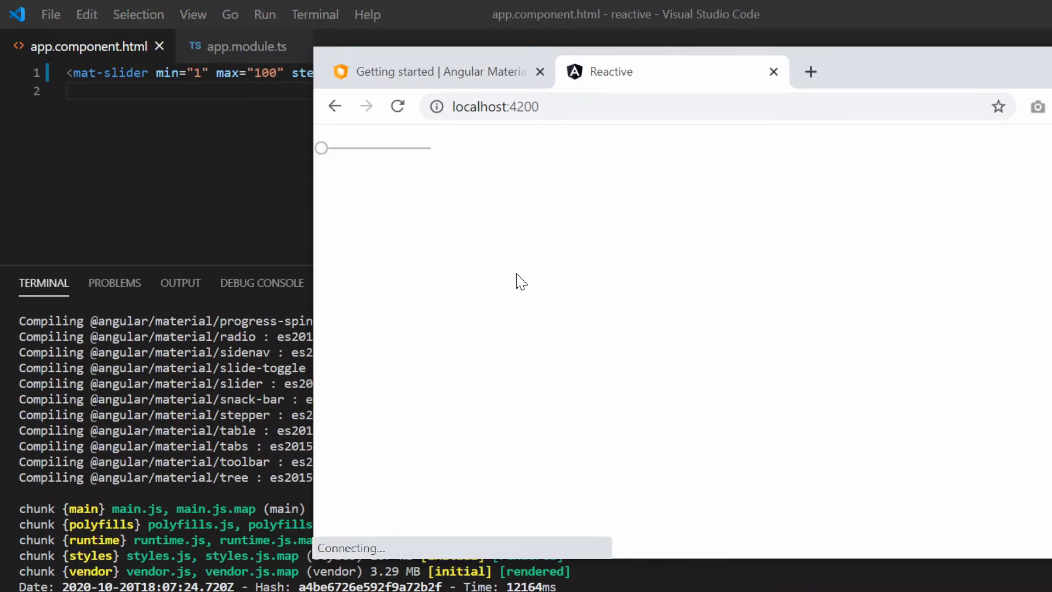
pyautogui.moveTo(415, 188)
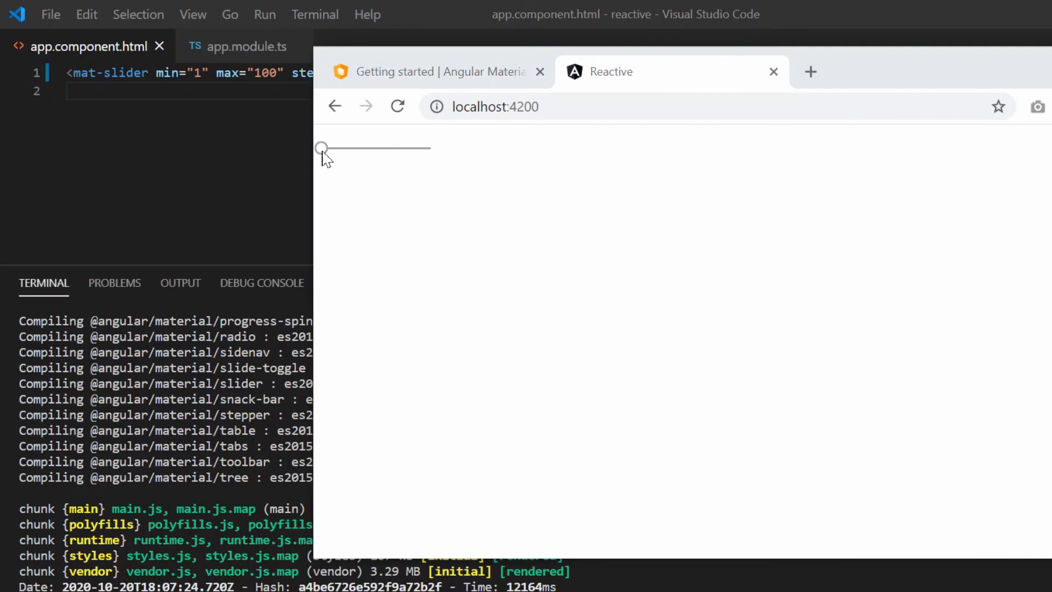
# - Drag the rendered slider thumb nearly to its maximum to confirm it works
pyautogui.moveTo(323, 148); pyautogui.dragTo(378, 148)
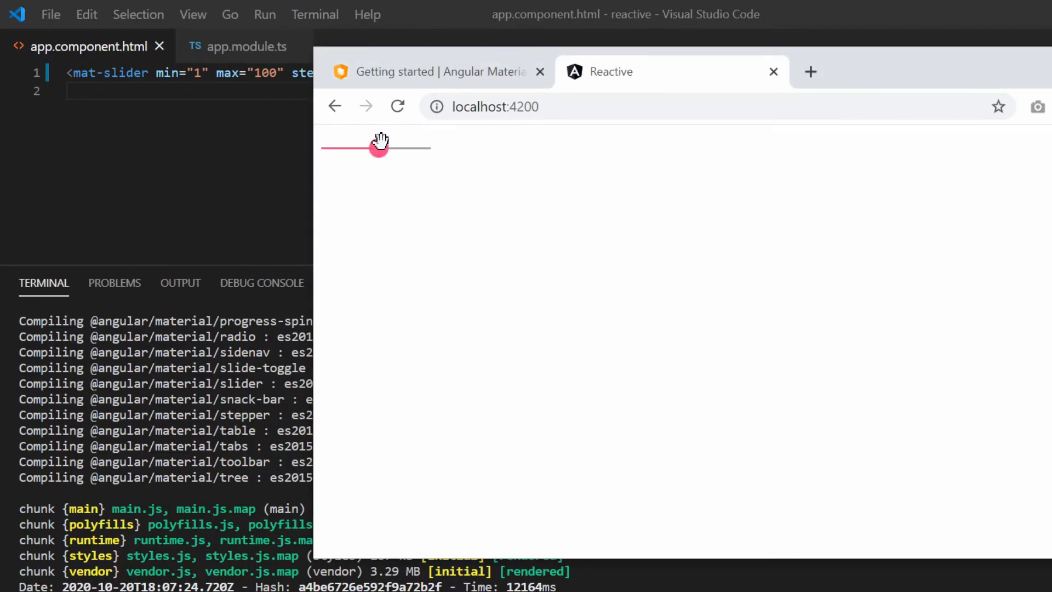
pyautogui.moveTo(379, 148); pyautogui.dragTo(417, 148)
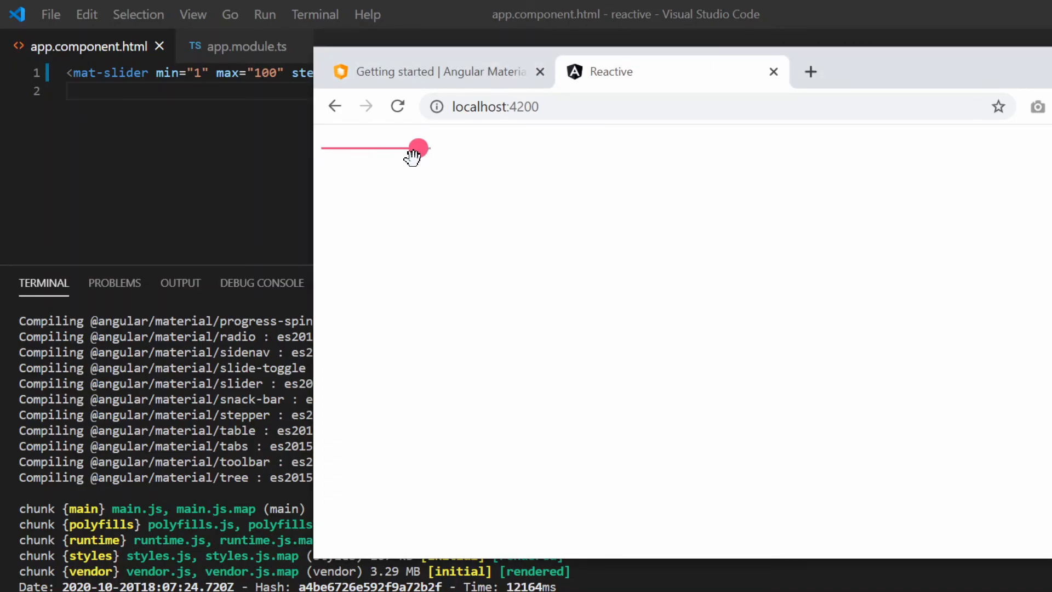